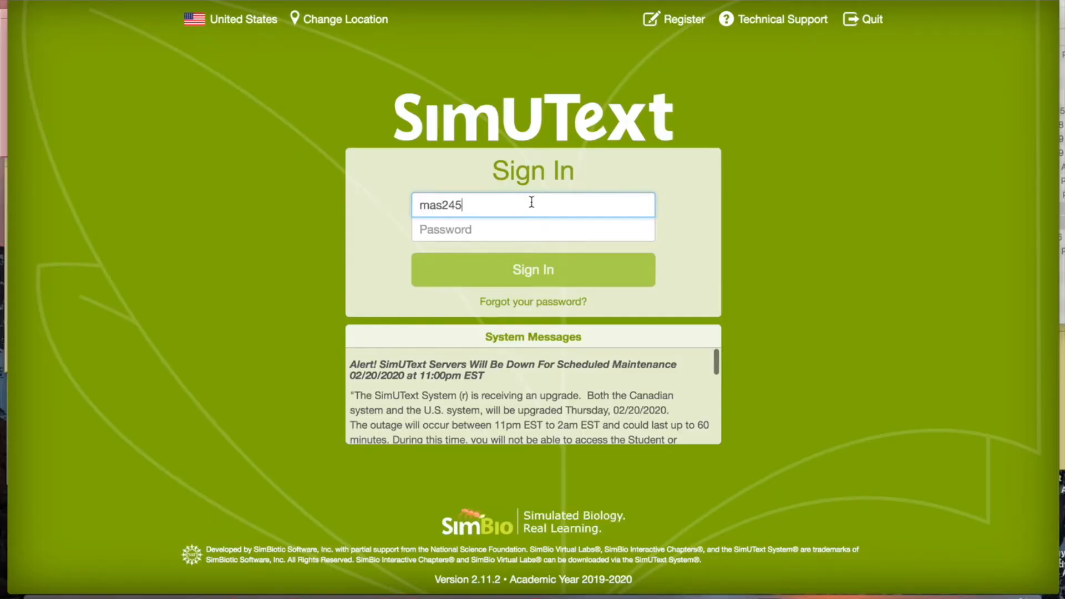
{"action": "type", "text": "@cornell.edu"}
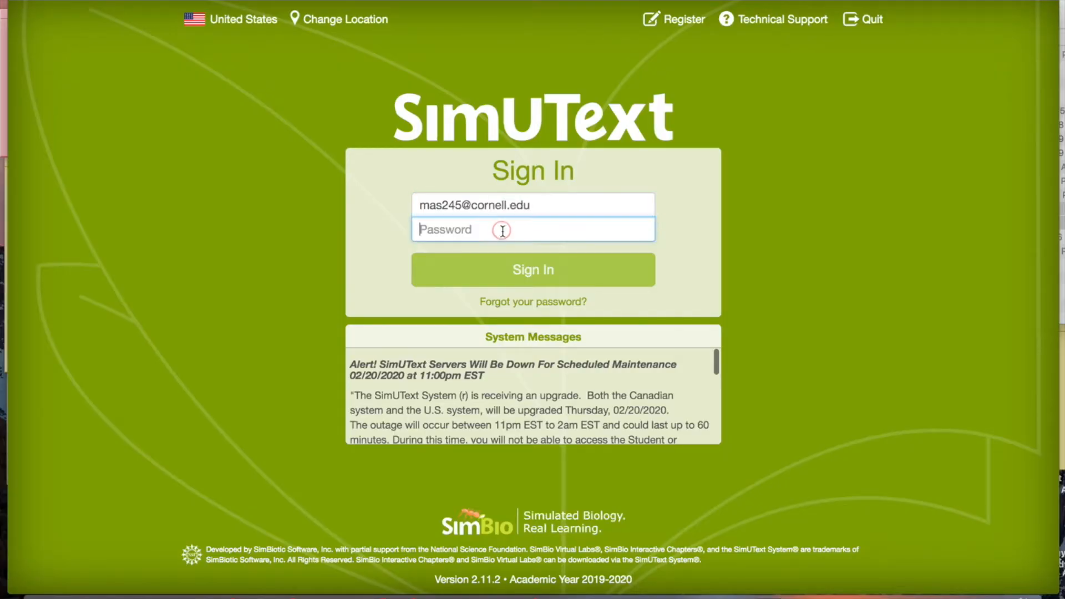
Sign in and open the 'Liebig's Barrel and Limiting Nutrients (WB)' lab
{"action": "left_click", "coordinate": [531, 269]}
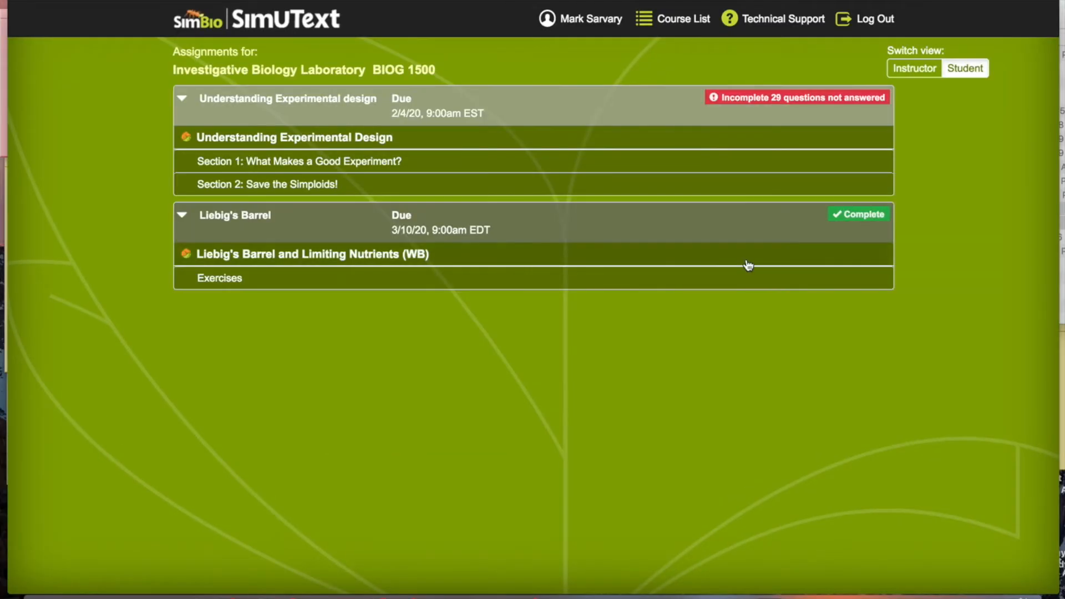
{"action": "mouse_move", "coordinate": [326, 255]}
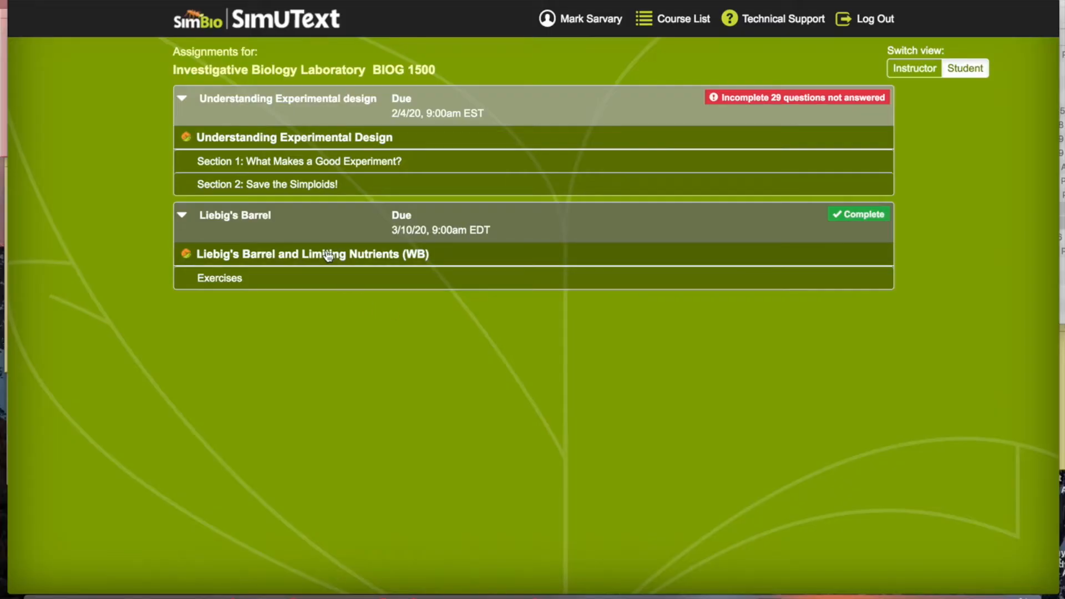
{"action": "left_click", "coordinate": [310, 254]}
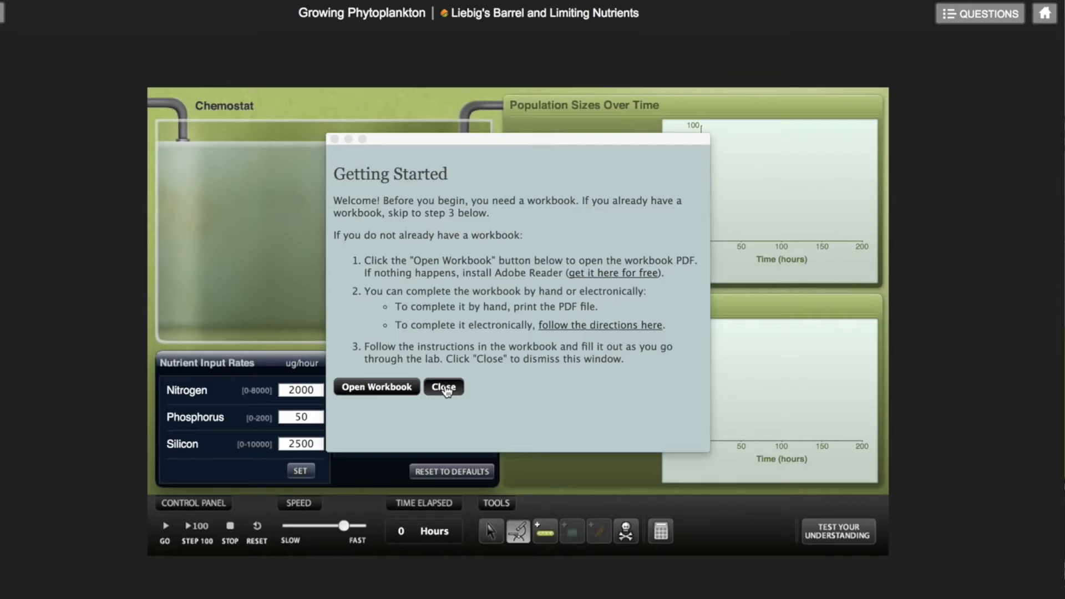
Close the Getting Started dialog to reveal the chemostat simulation at zero hours
{"action": "left_click", "coordinate": [442, 386]}
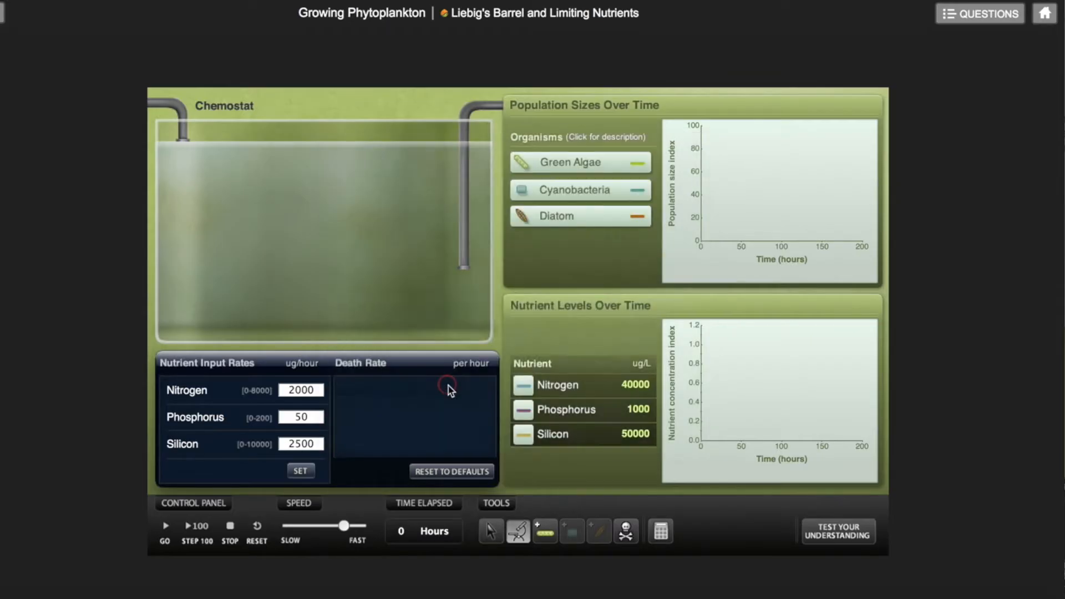
{"action": "mouse_move", "coordinate": [640, 161]}
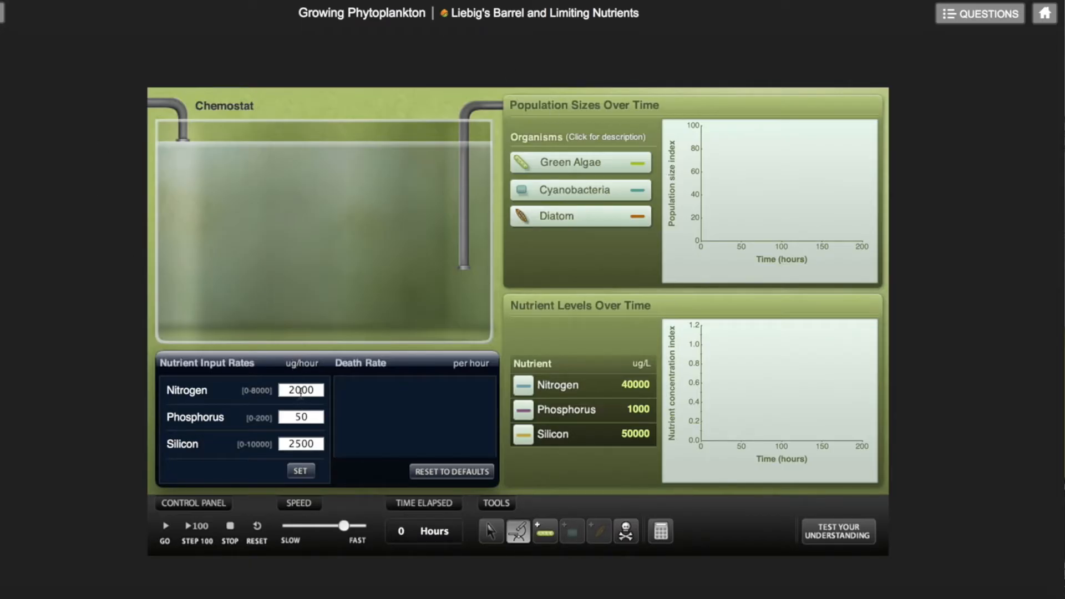
{"action": "left_click", "coordinate": [300, 416]}
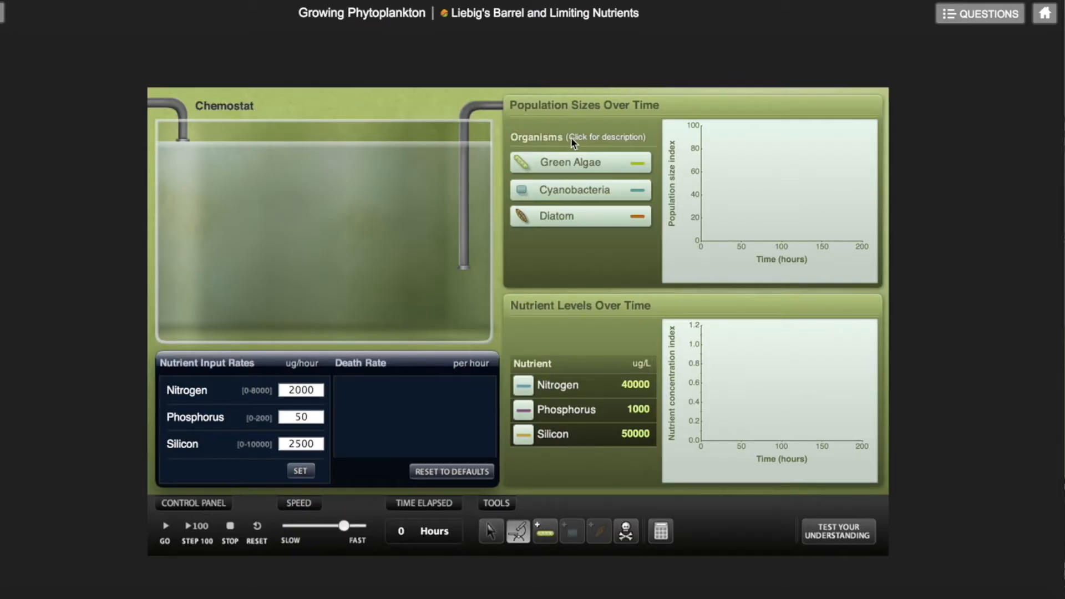
{"action": "left_click", "coordinate": [580, 162]}
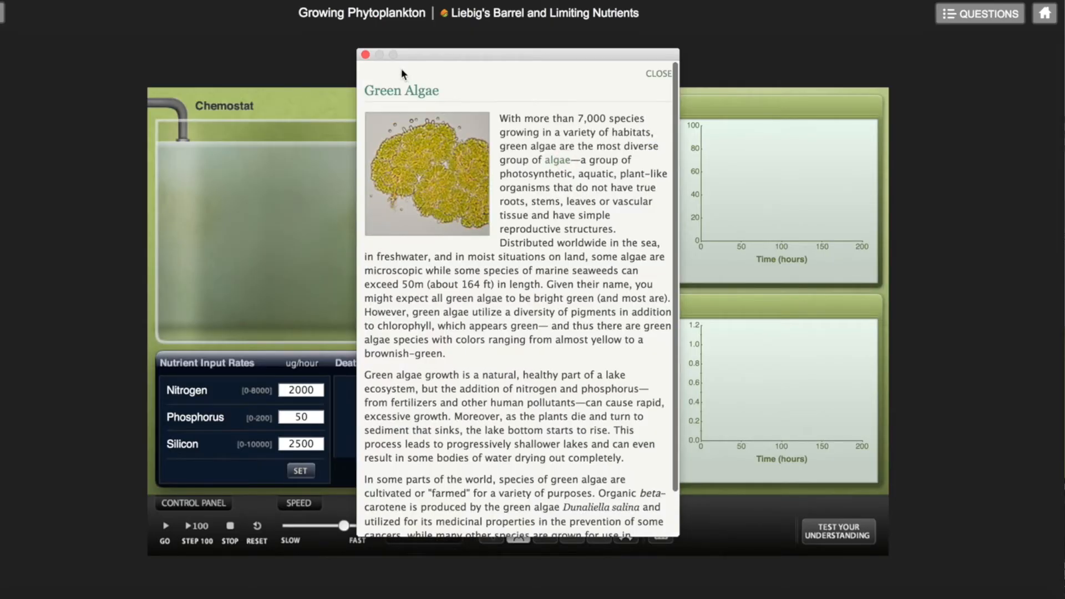
{"action": "left_click", "coordinate": [658, 73]}
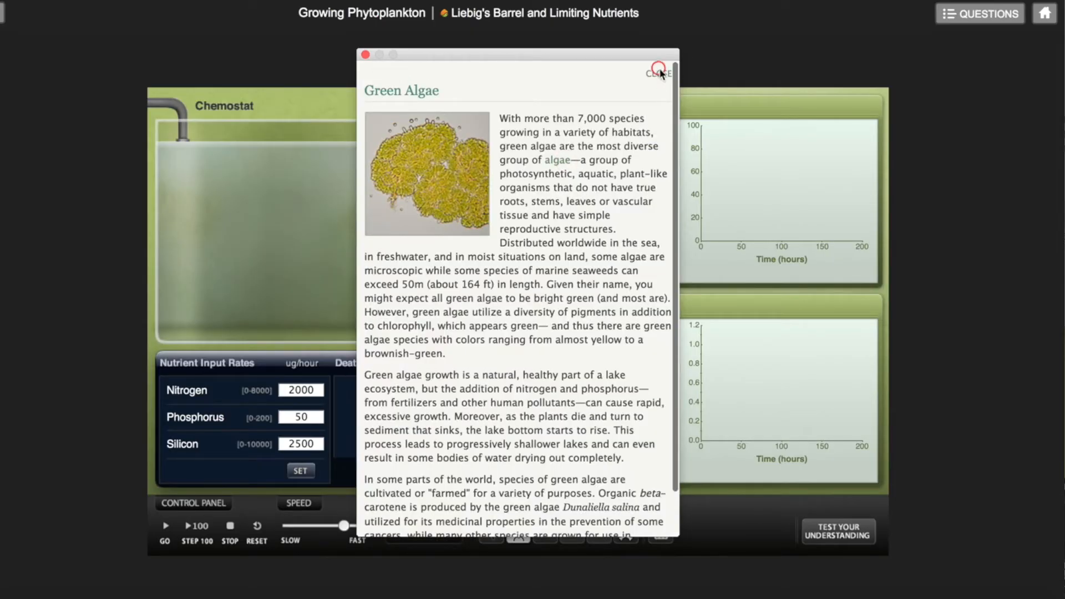
{"action": "left_click", "coordinate": [658, 73]}
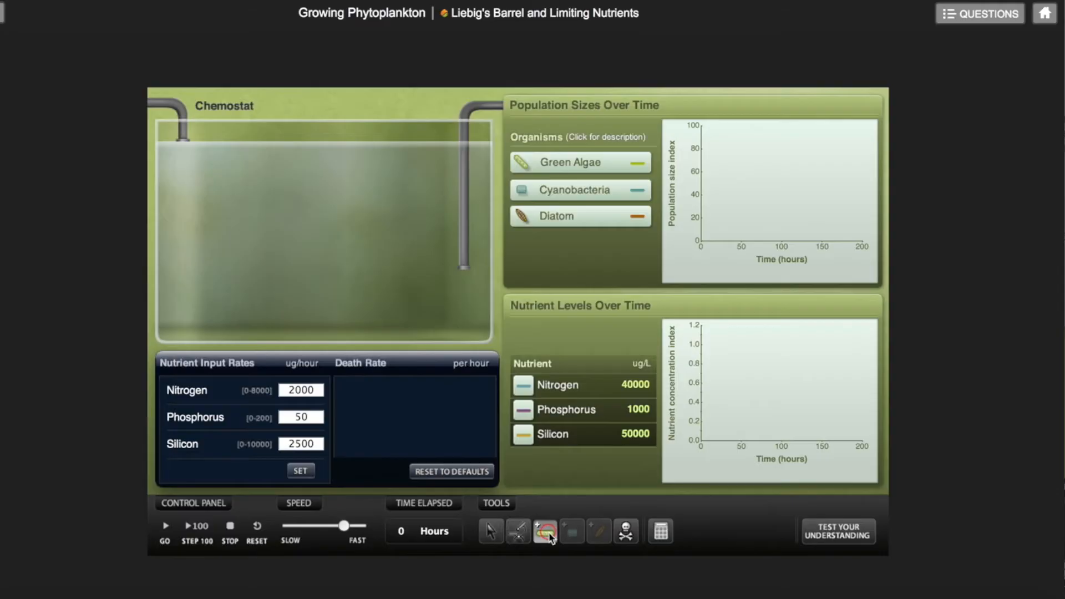
Add green algae to the chemostat and run the simulation to 110 hours
{"action": "left_click", "coordinate": [545, 530]}
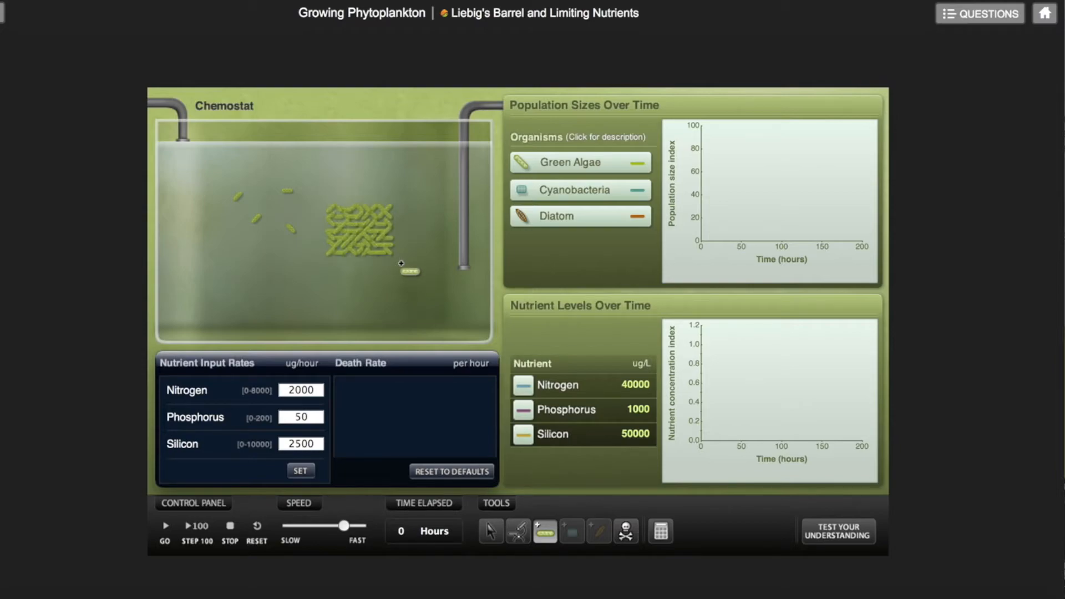
{"action": "left_click", "coordinate": [164, 524]}
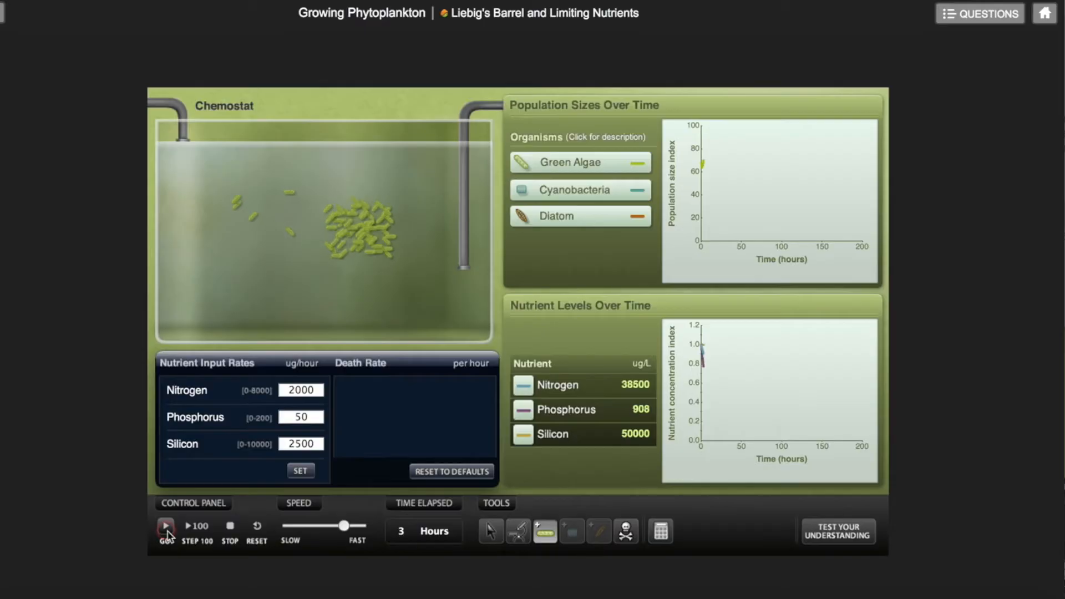
{"action": "left_click", "coordinate": [165, 525]}
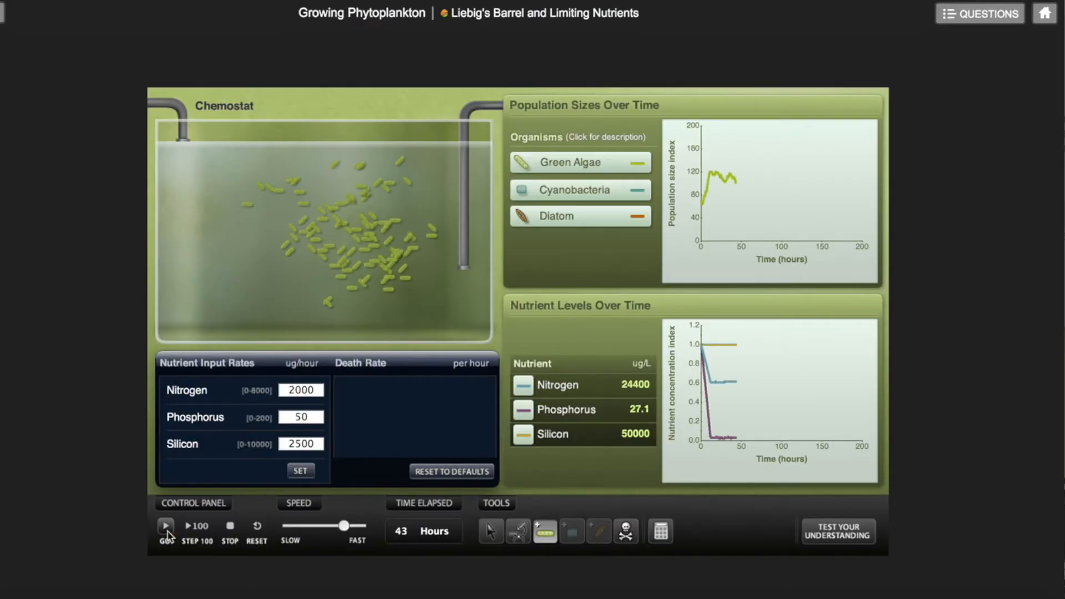
{"action": "left_click", "coordinate": [229, 526]}
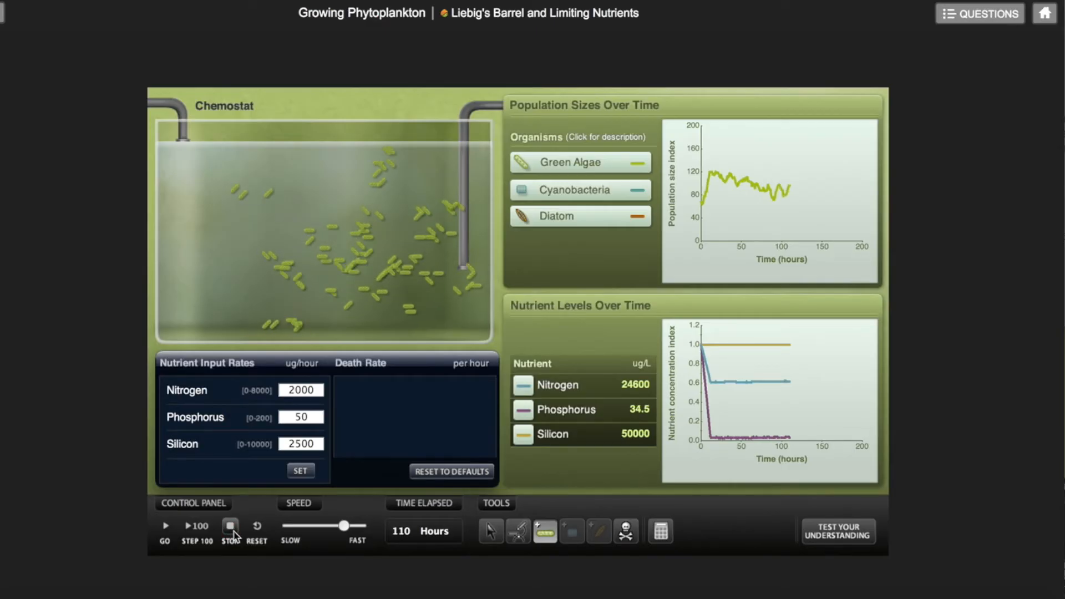
Reset to zero hours, re-add green algae, and step the run forward to 200 hours
{"action": "left_click", "coordinate": [256, 526]}
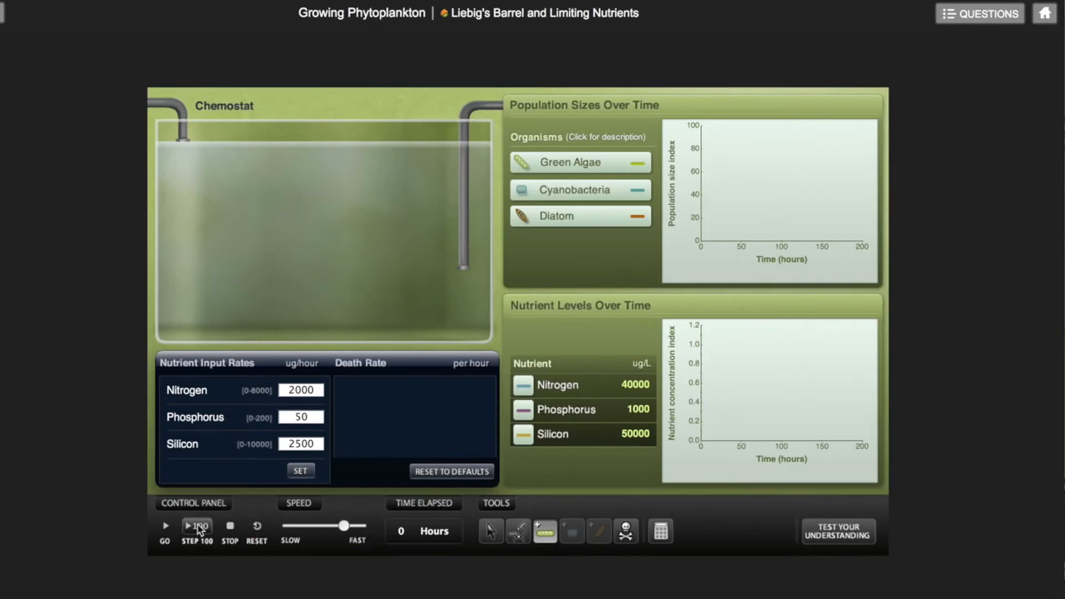
{"action": "left_click", "coordinate": [196, 529]}
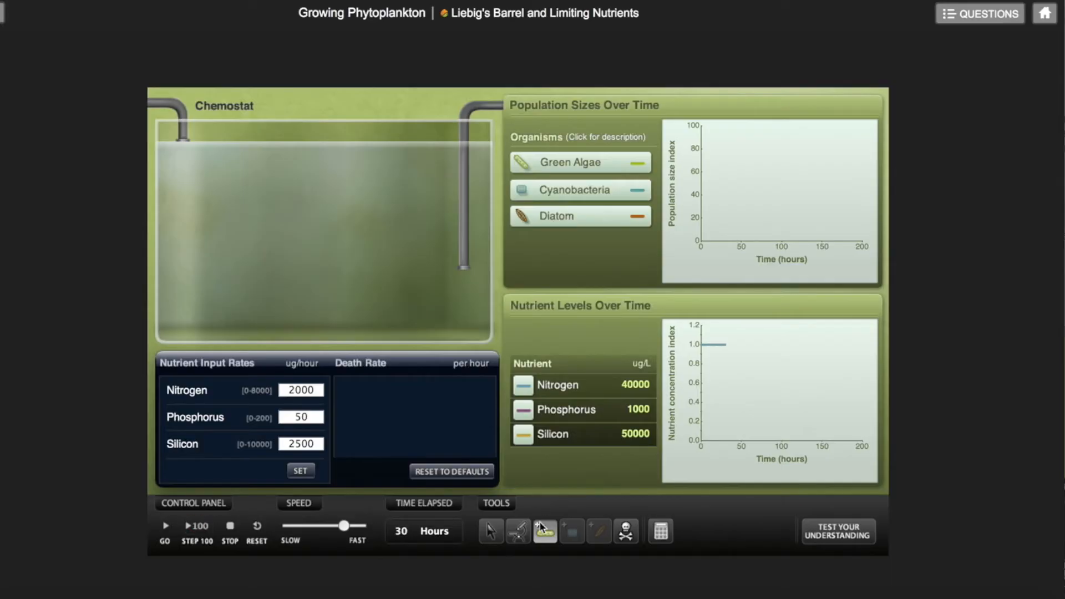
{"action": "left_click", "coordinate": [164, 525]}
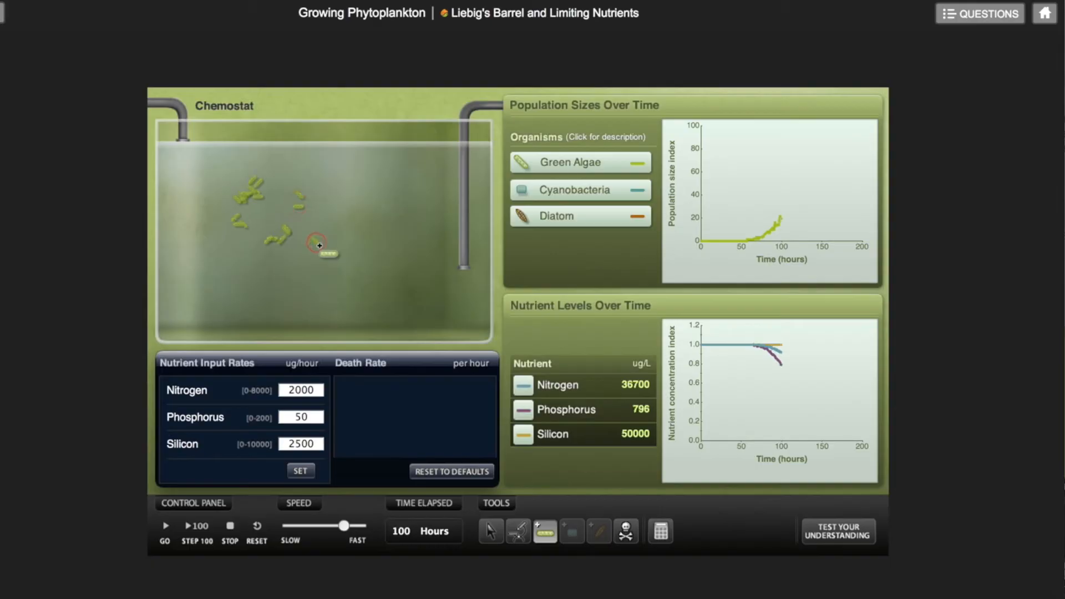
{"action": "left_click", "coordinate": [196, 524]}
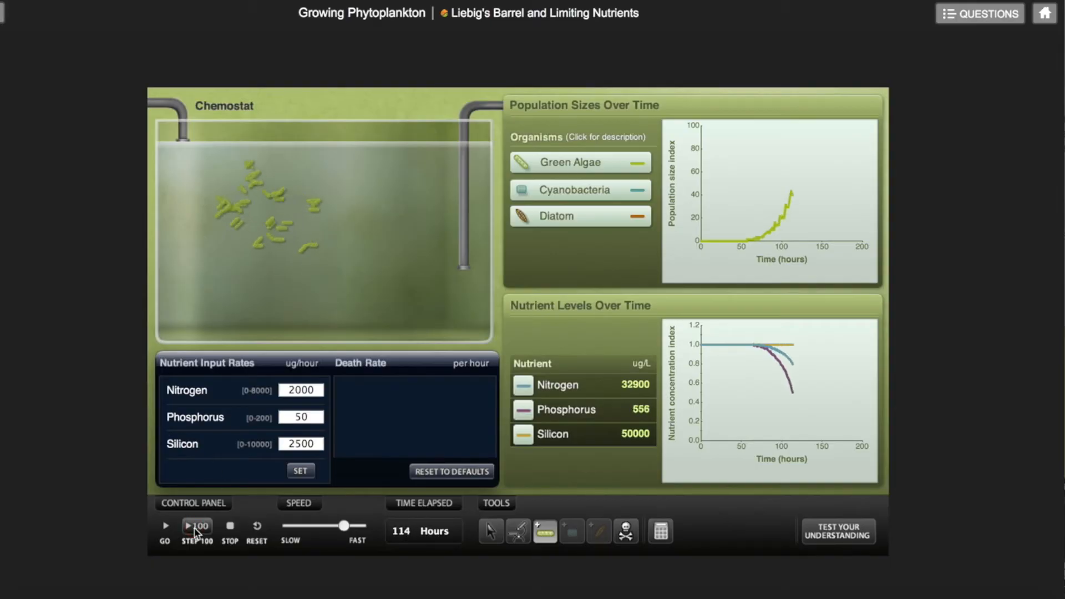
{"action": "left_click", "coordinate": [198, 528]}
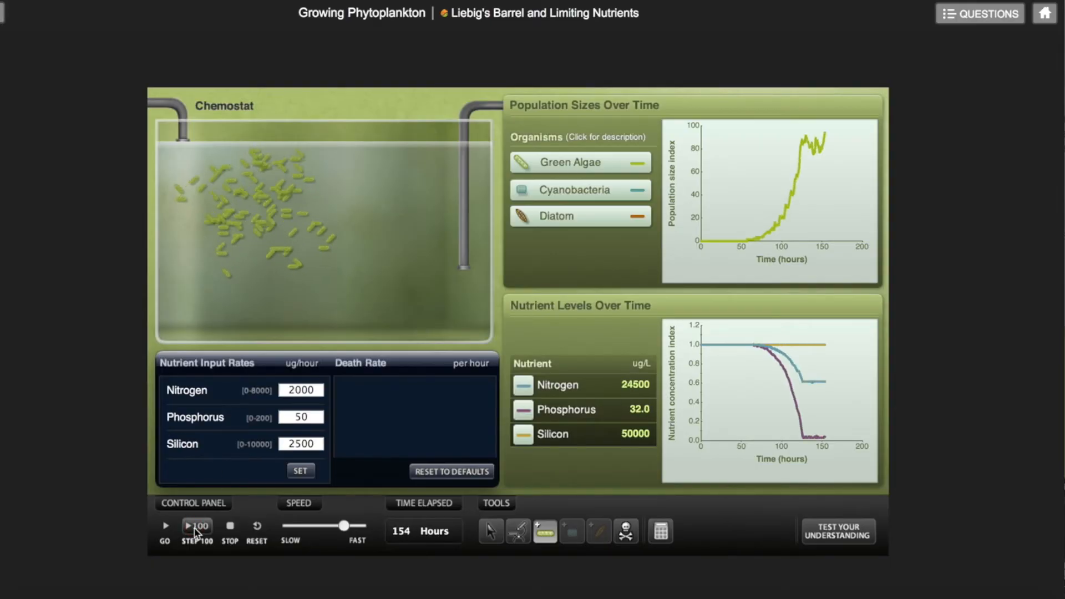
{"action": "left_click", "coordinate": [197, 525]}
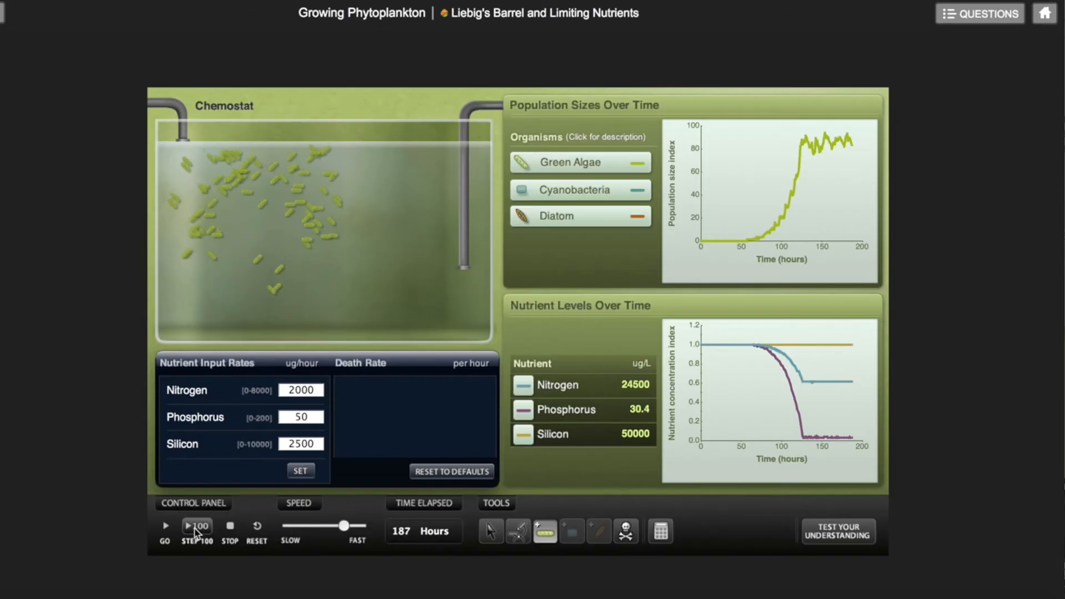
{"action": "left_click", "coordinate": [197, 530]}
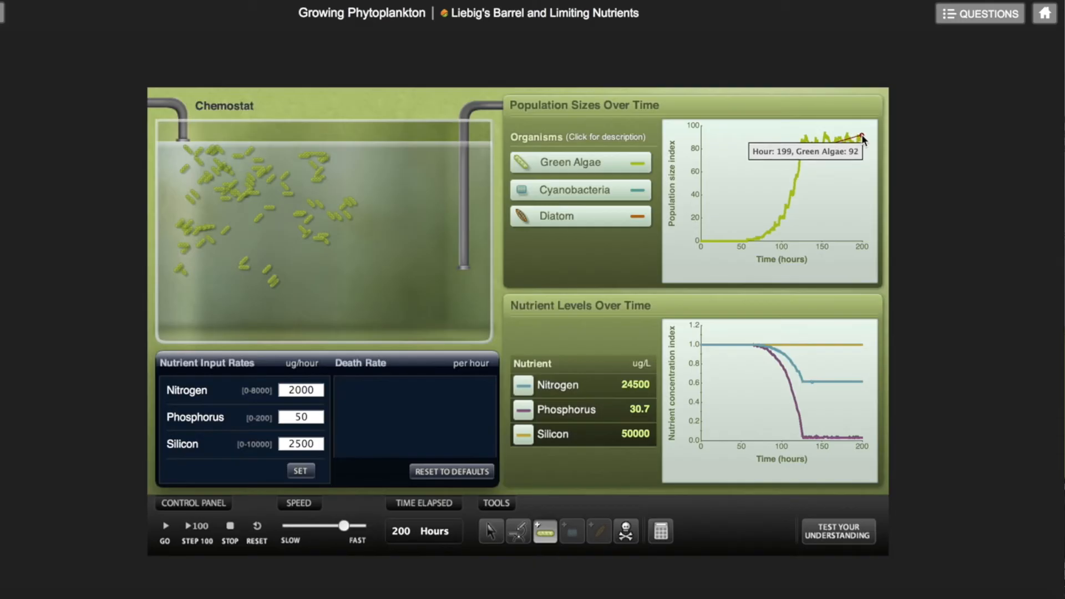
{"action": "mouse_move", "coordinate": [866, 140]}
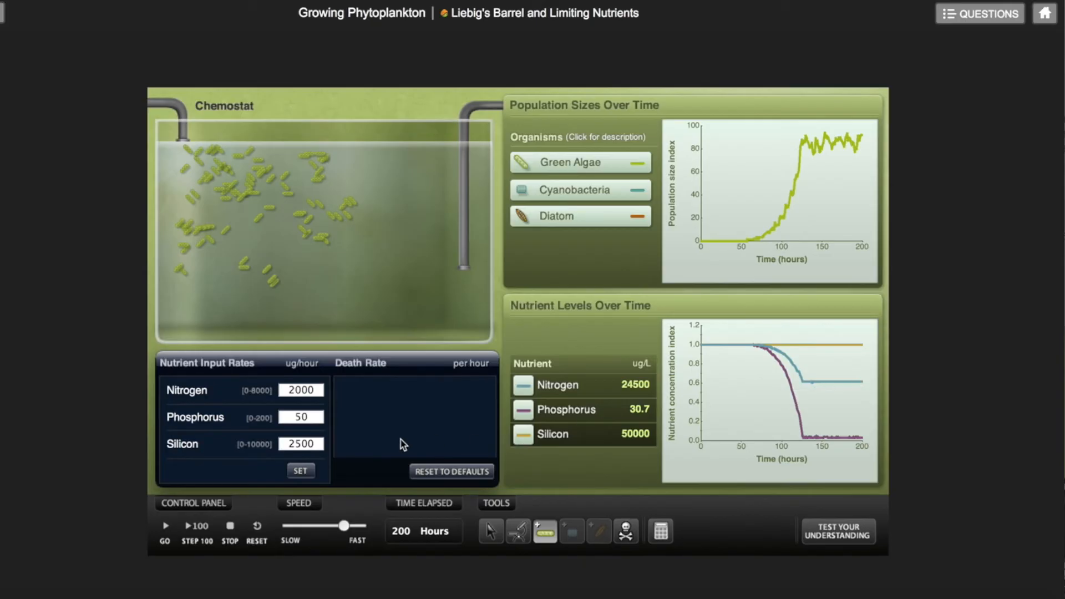
Select the Nitrogen input rate field after the 200-hour run finishes
{"action": "left_click", "coordinate": [300, 390]}
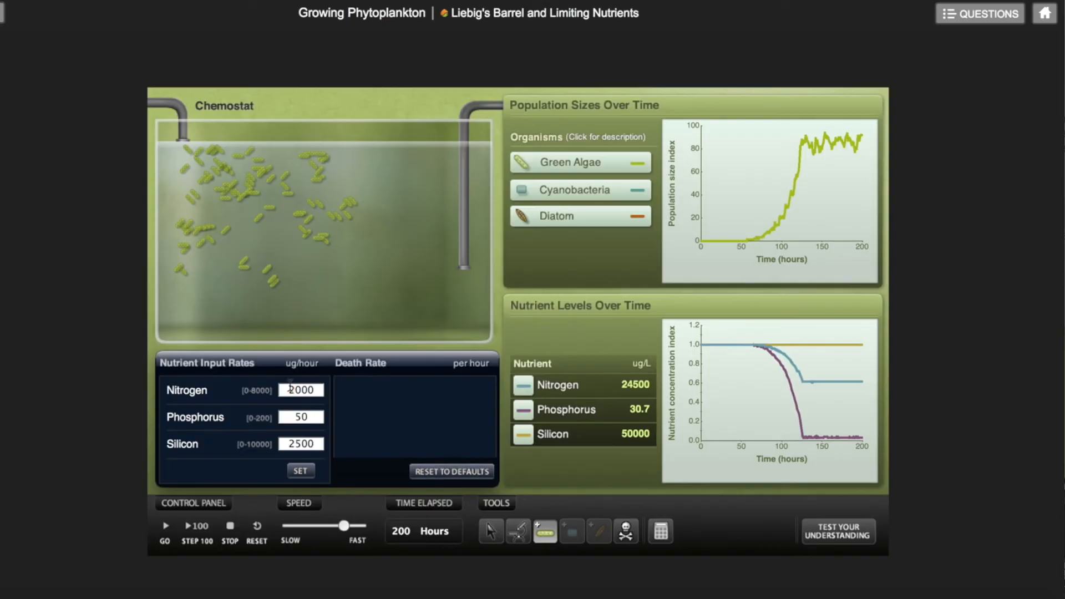
Set the nitrogen input rate to 3000 ug/hour
{"action": "type", "text": "3000"}
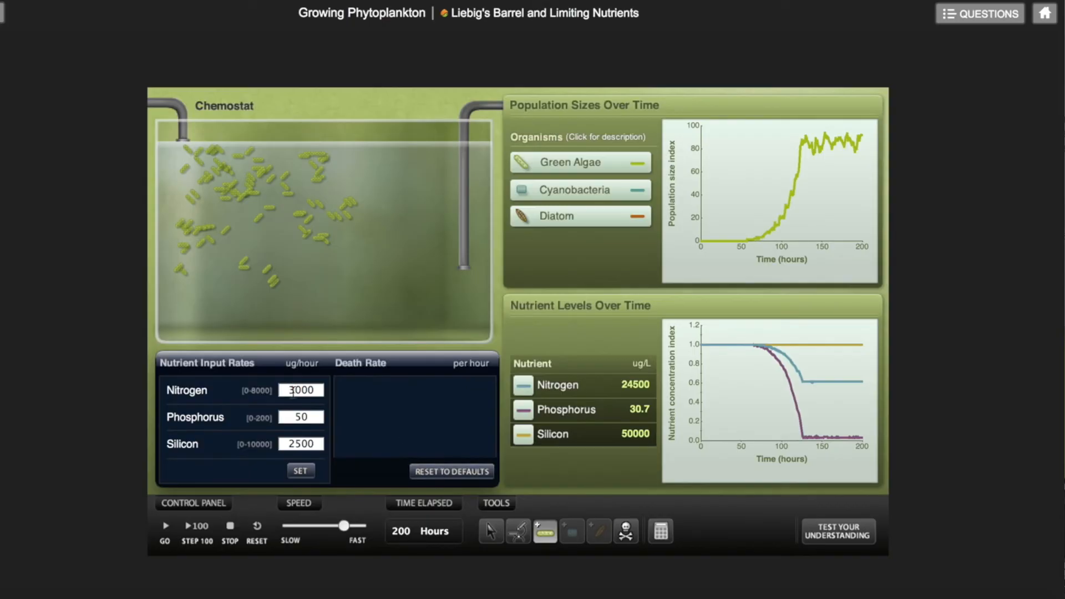